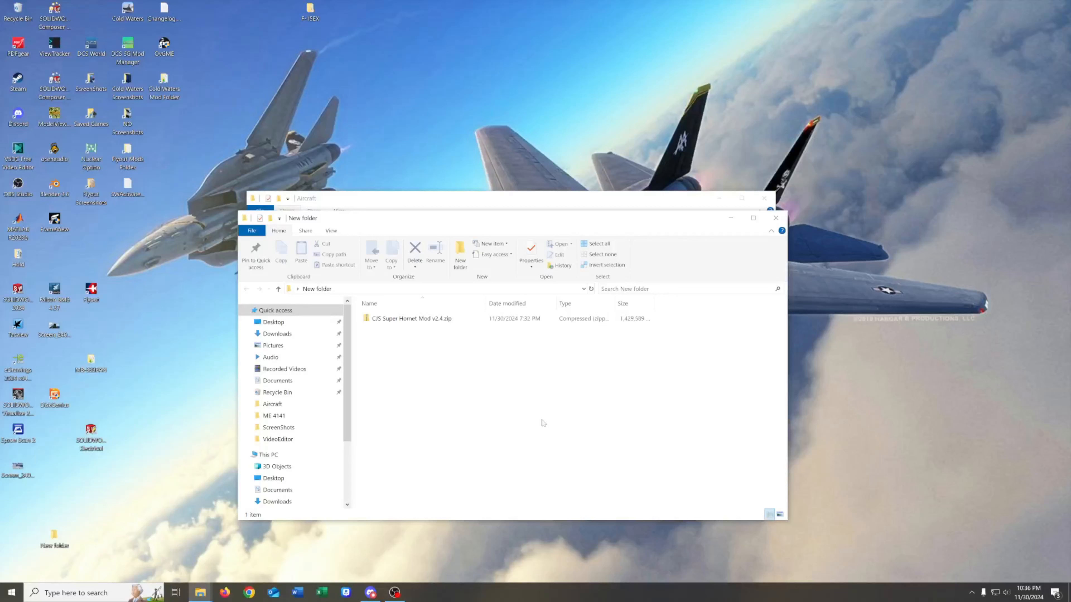
pyautogui.moveTo(468, 353)
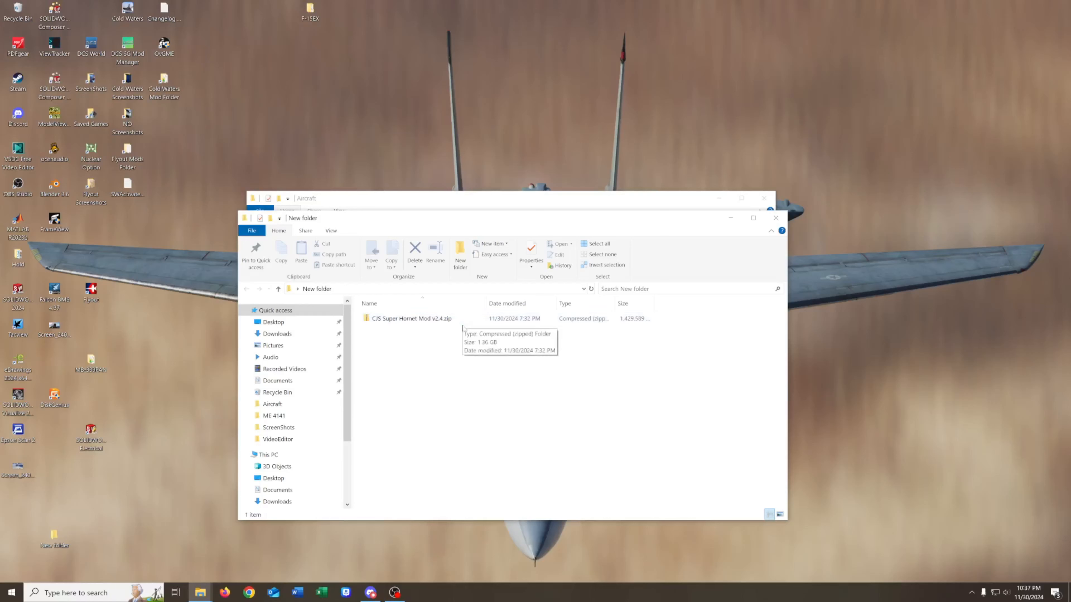
pyautogui.moveTo(463, 332)
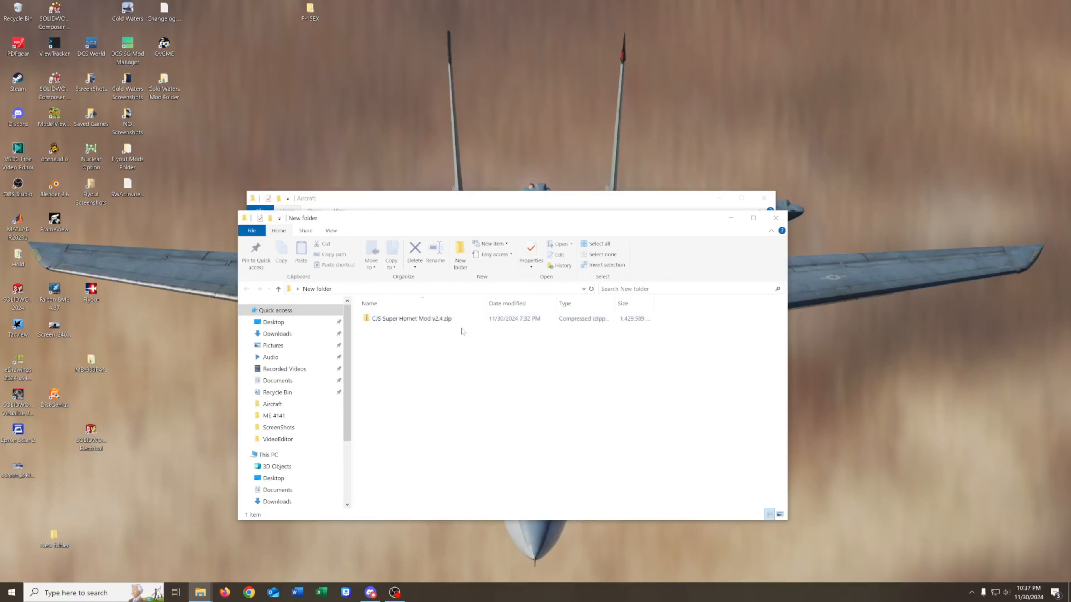
# - Select the Super Hornet mod zip and bring up its extraction options
pyautogui.click(412, 318)
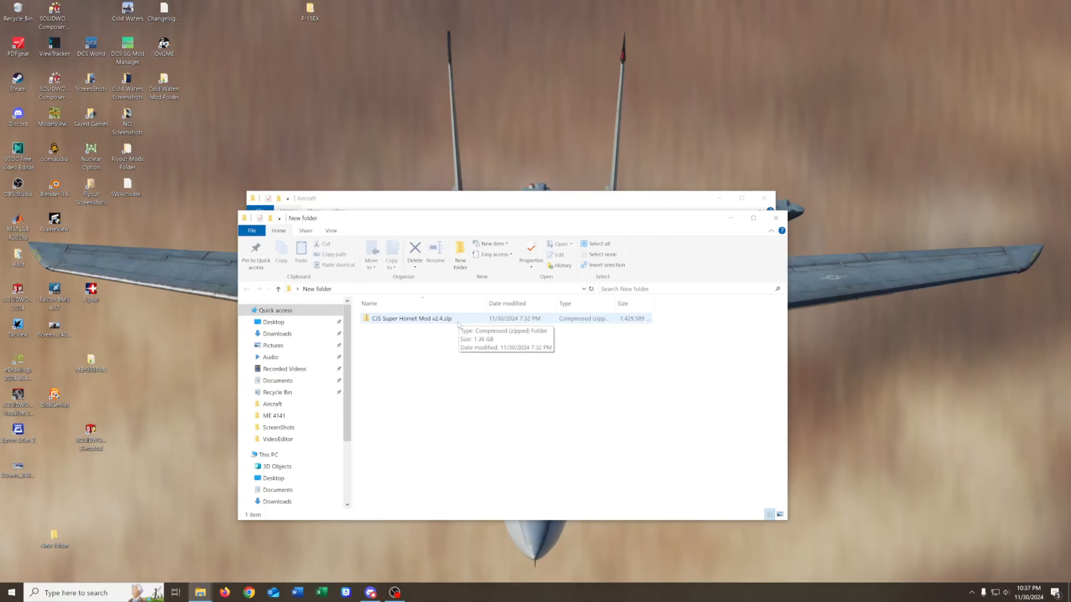
pyautogui.moveTo(438, 319)
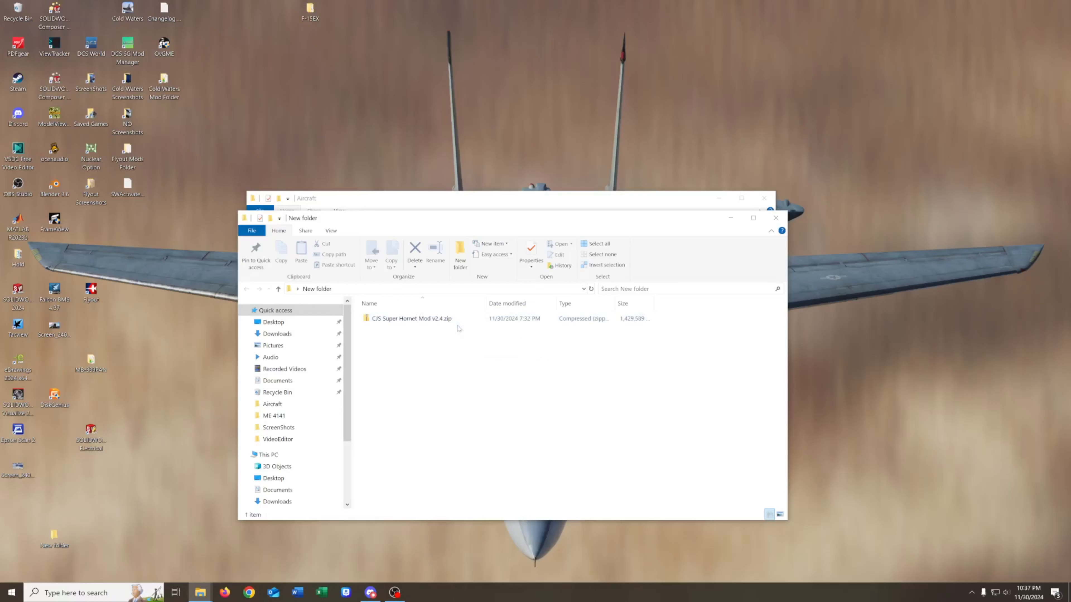
pyautogui.click(411, 318)
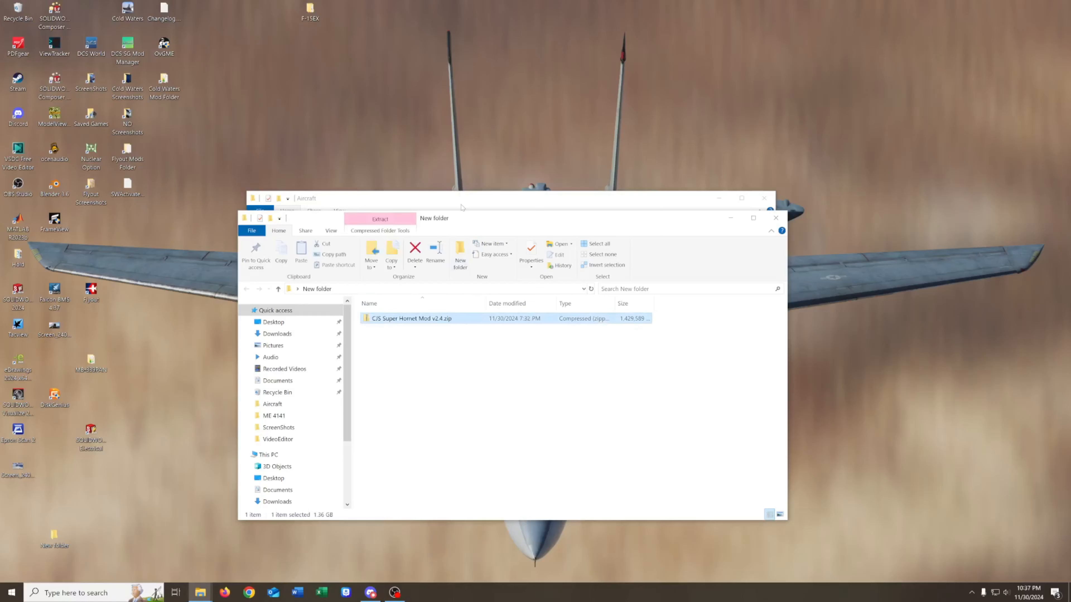
pyautogui.moveTo(585, 208)
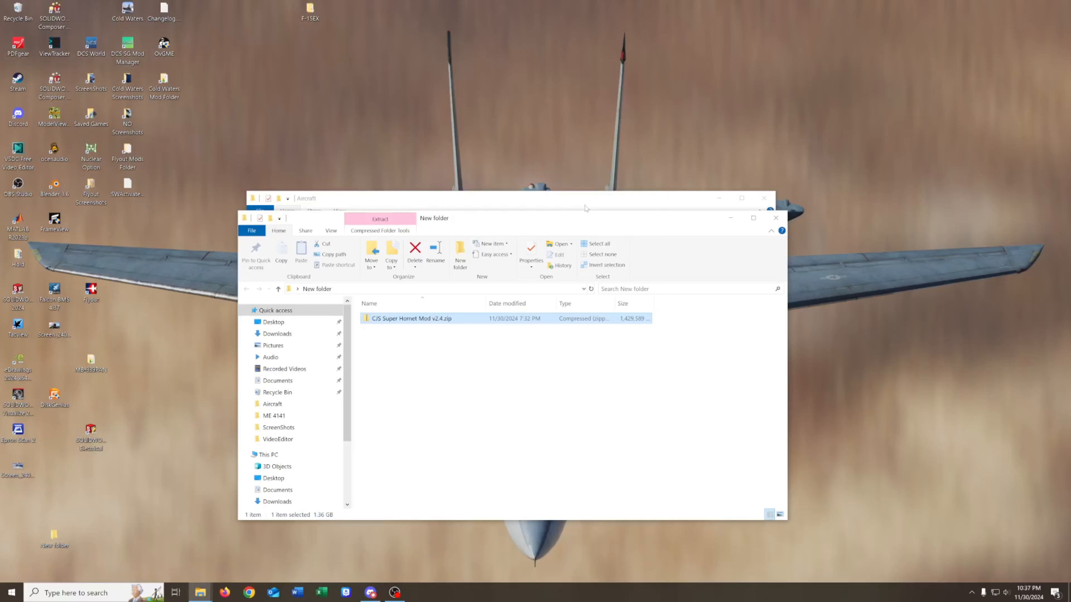
pyautogui.moveTo(471, 341)
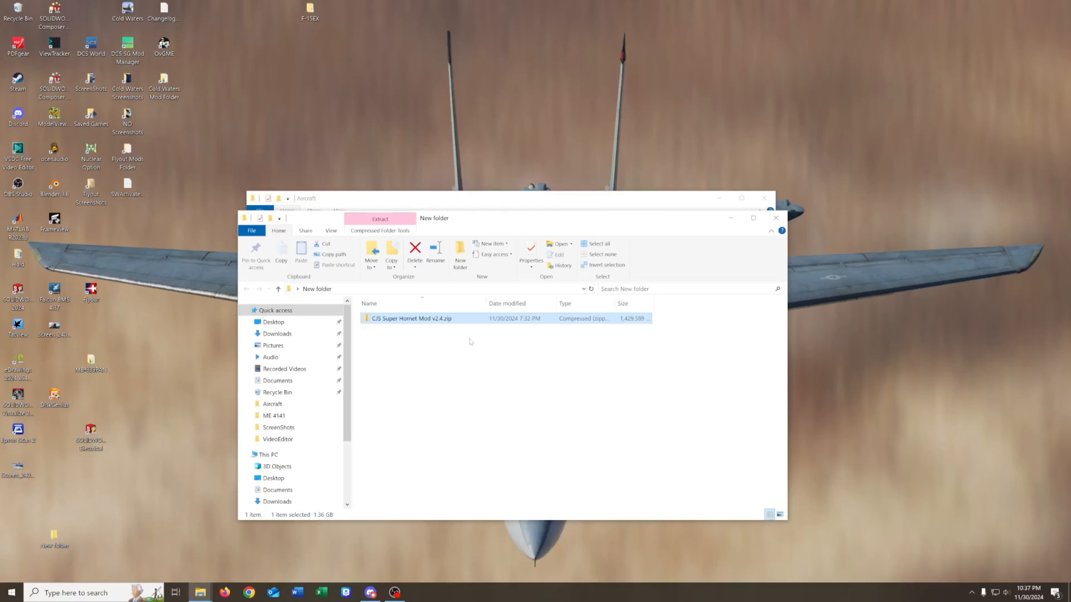
pyautogui.moveTo(492, 327)
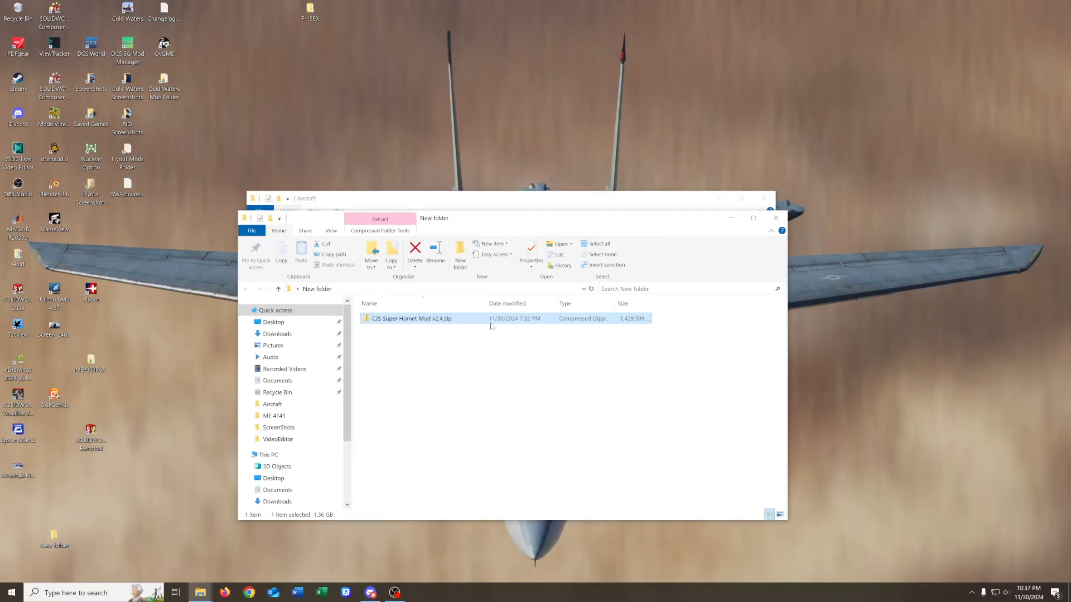
pyautogui.moveTo(489, 328)
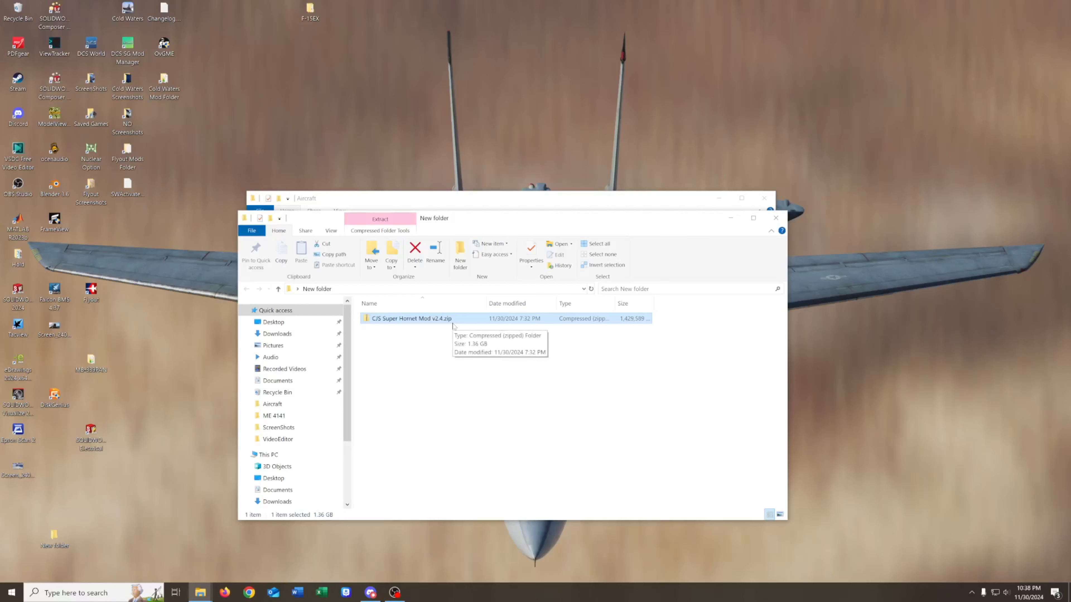
pyautogui.moveTo(381, 522)
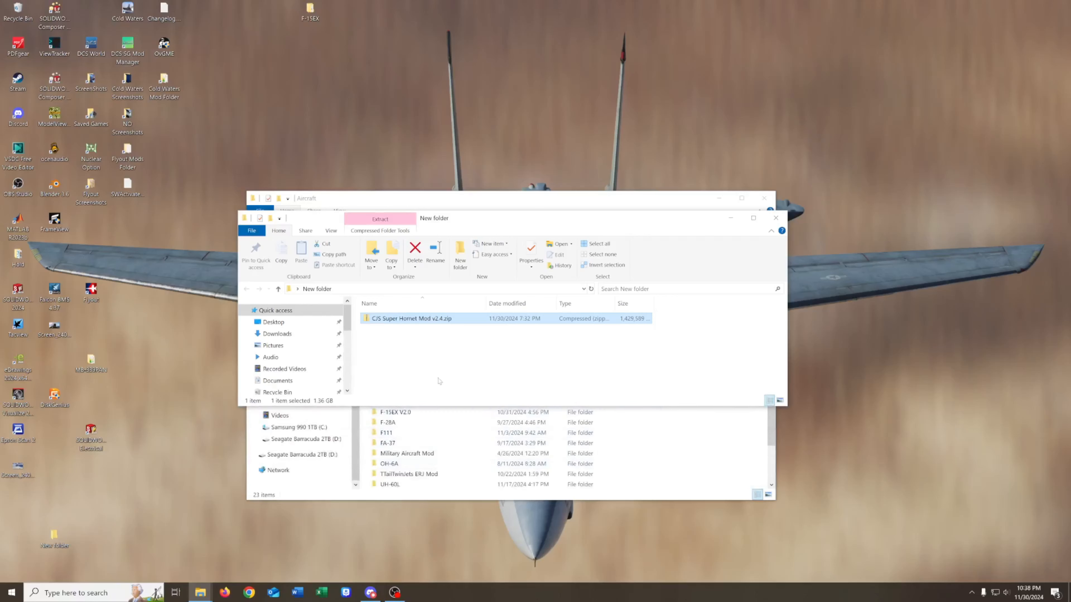
pyautogui.doubleClick(410, 319)
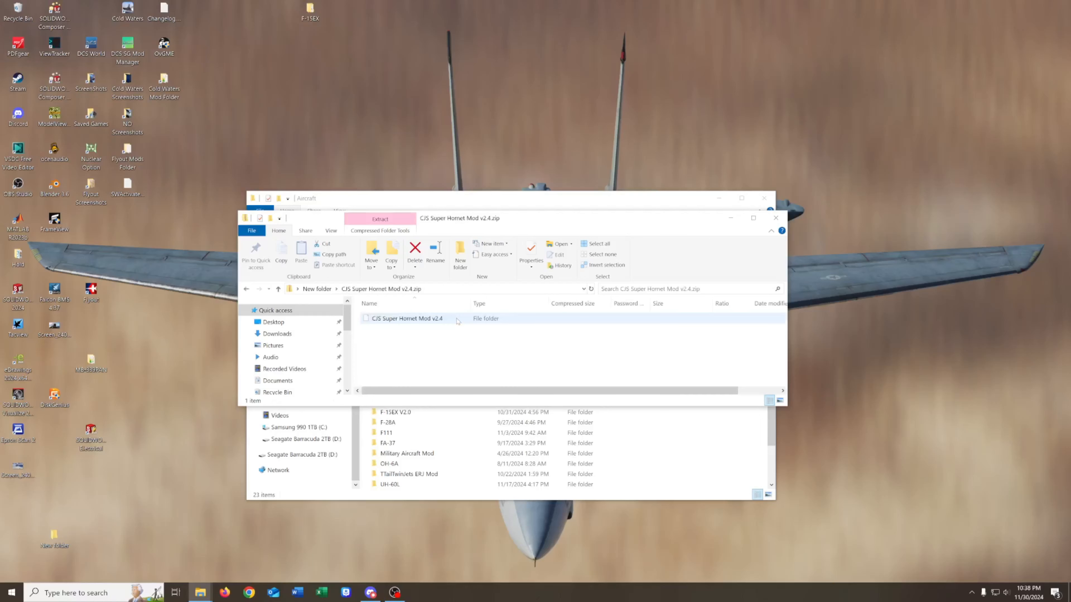
pyautogui.click(379, 219)
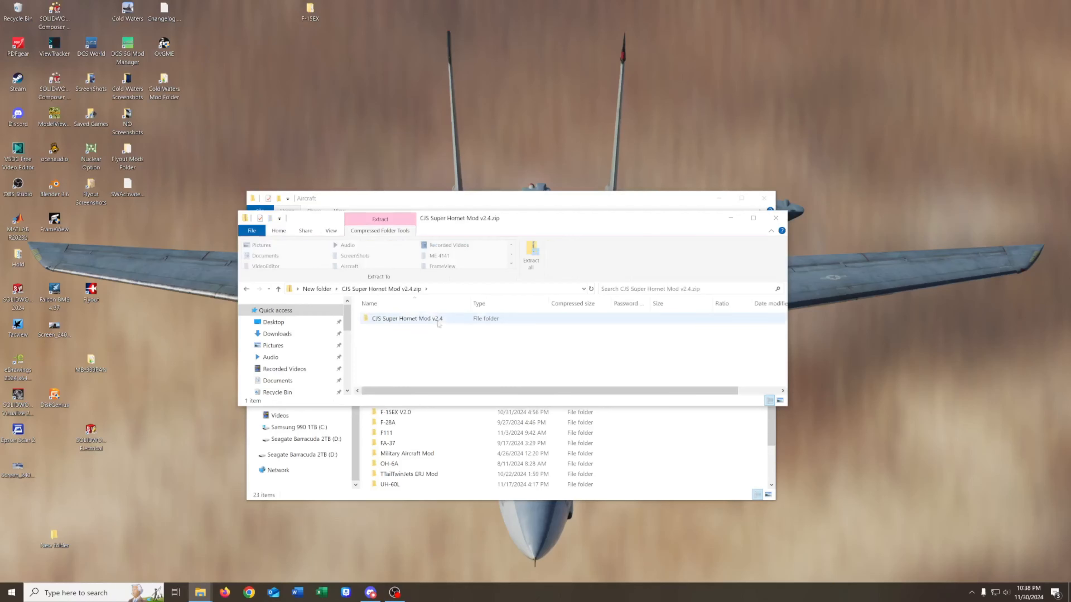
pyautogui.click(429, 334)
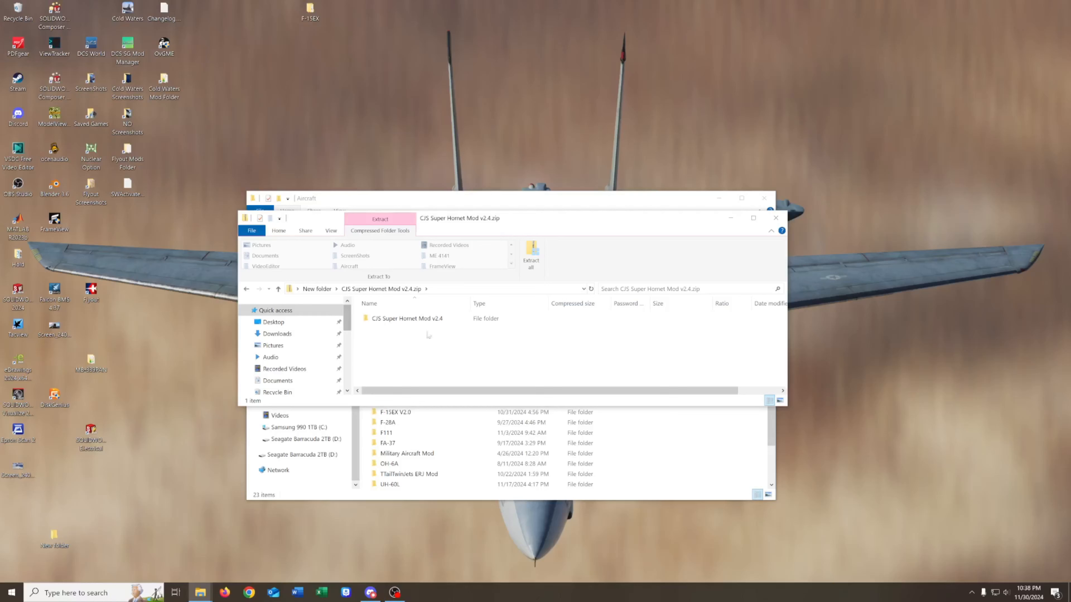
# - Browse the mod folder inside the zip and its subfolders, then return to the zip's folder
pyautogui.click(407, 319)
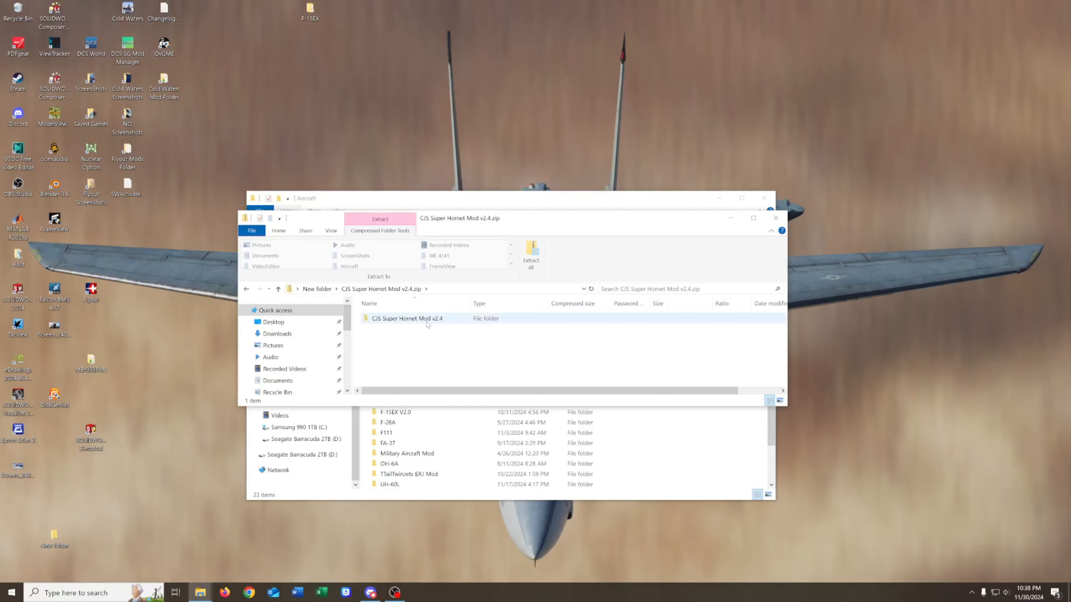
pyautogui.doubleClick(408, 318)
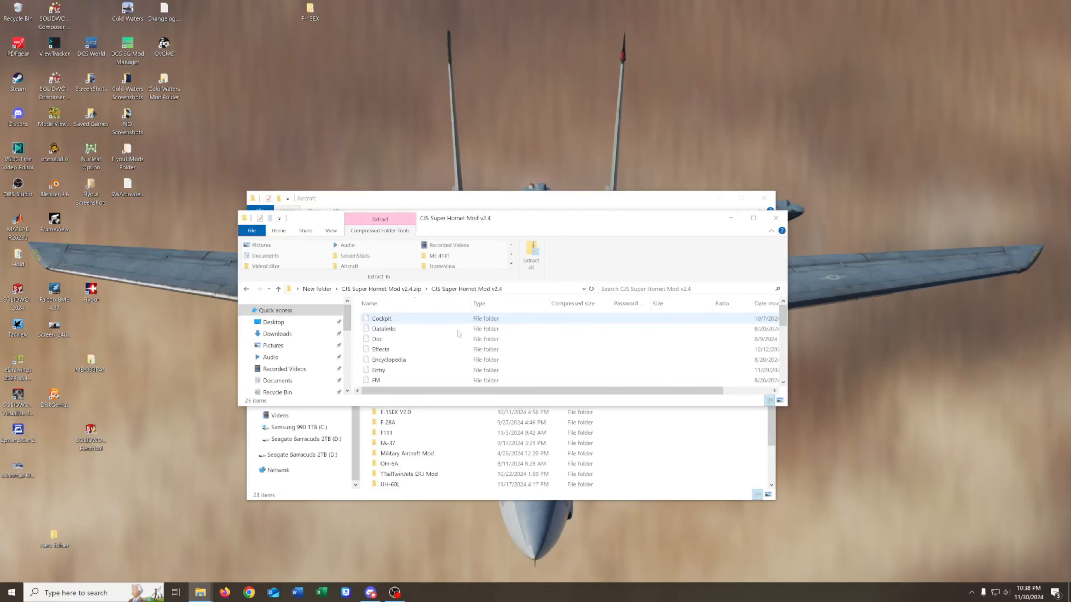
pyautogui.click(388, 360)
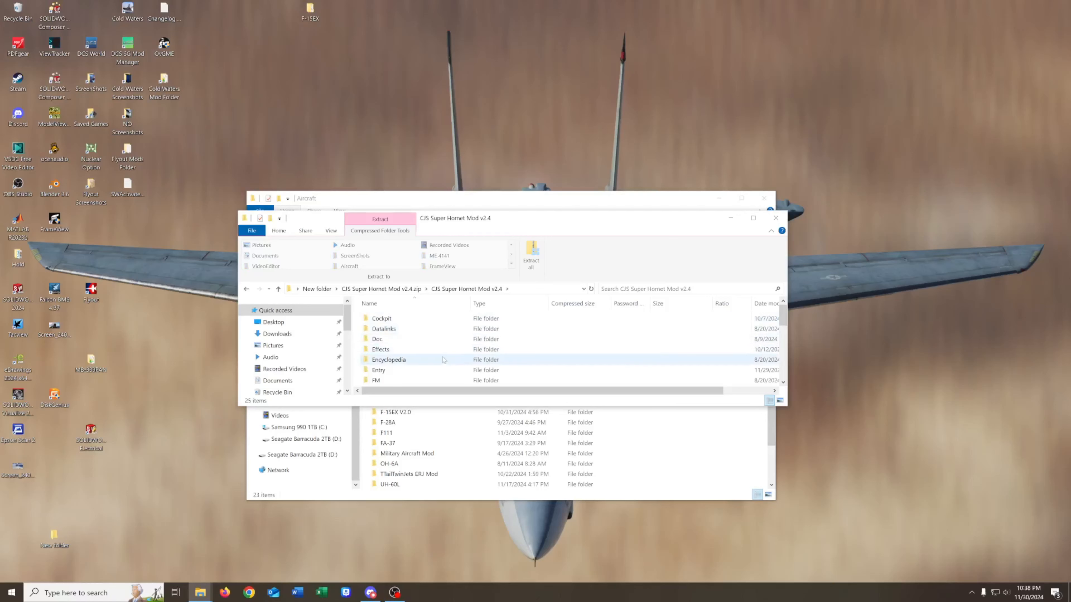
pyautogui.scroll(-3)
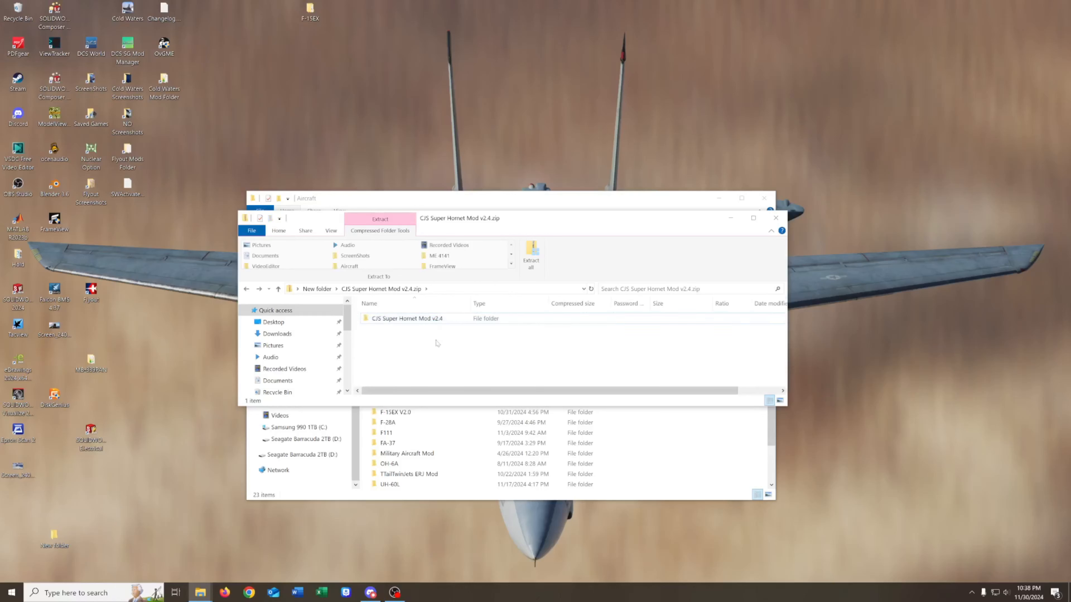
pyautogui.click(408, 319)
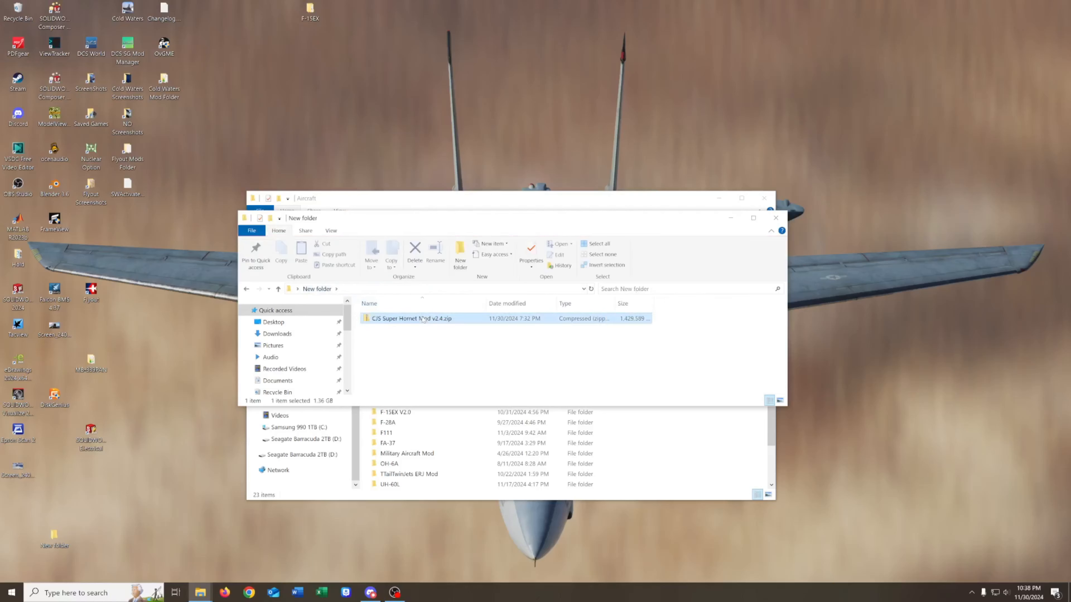
# - Show CJS Super Hornet Mod v2.4 in the DCS Mods Aircraft folder and refresh DCS multiplayer servers
pyautogui.doubleClick(411, 318)
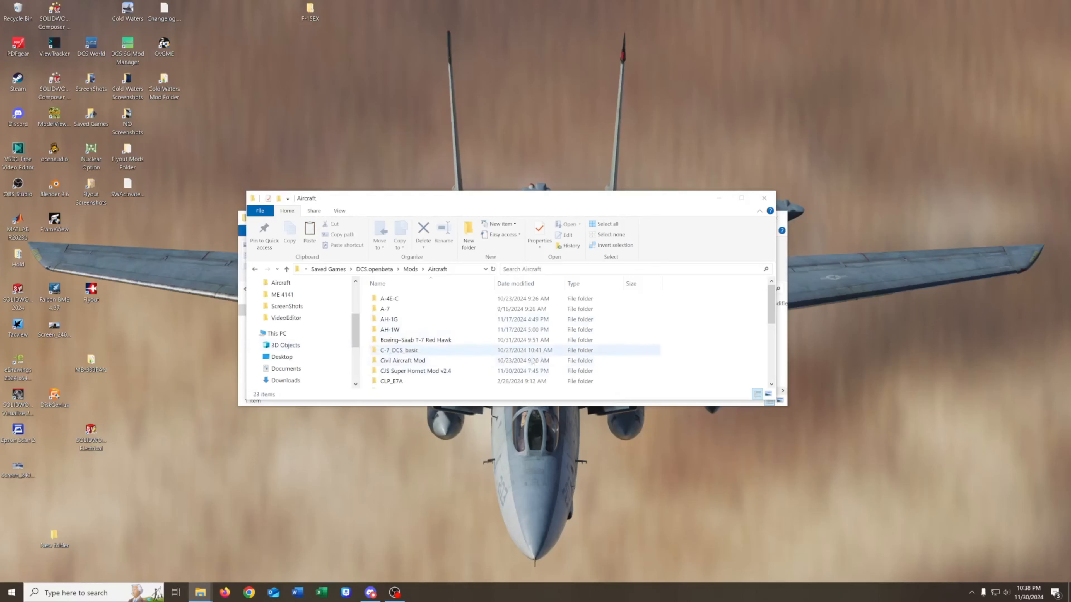
pyautogui.click(415, 371)
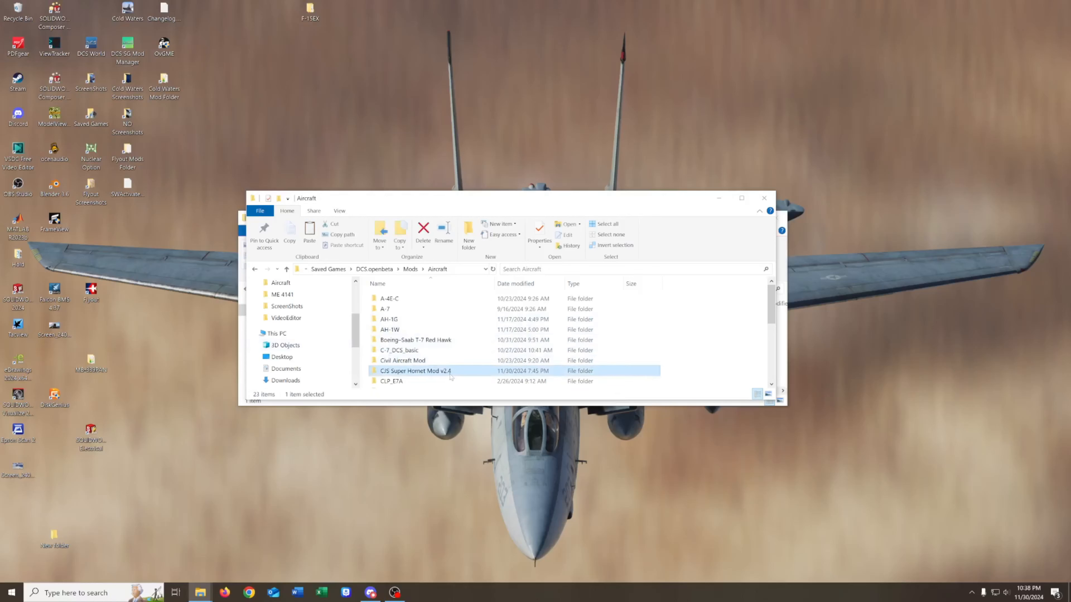
pyautogui.moveTo(415, 371)
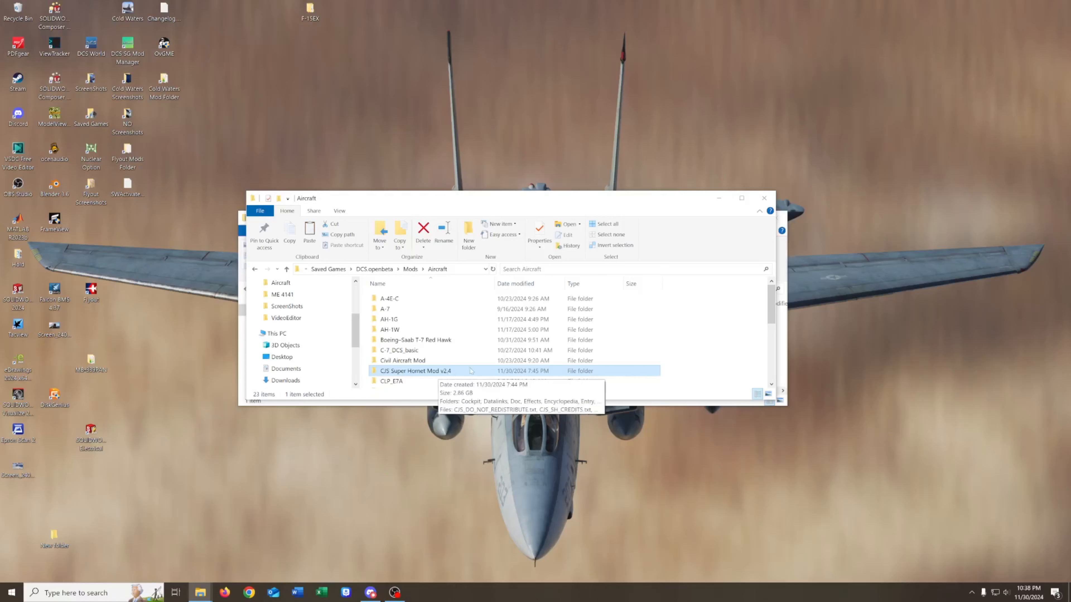
pyautogui.moveTo(470, 371)
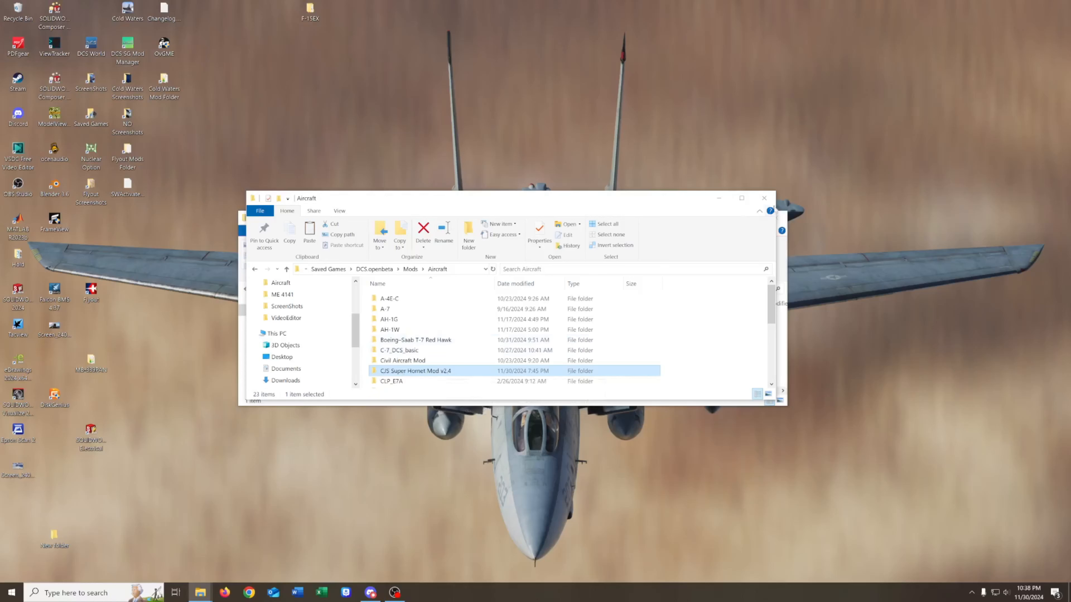
pyautogui.moveTo(813, 207)
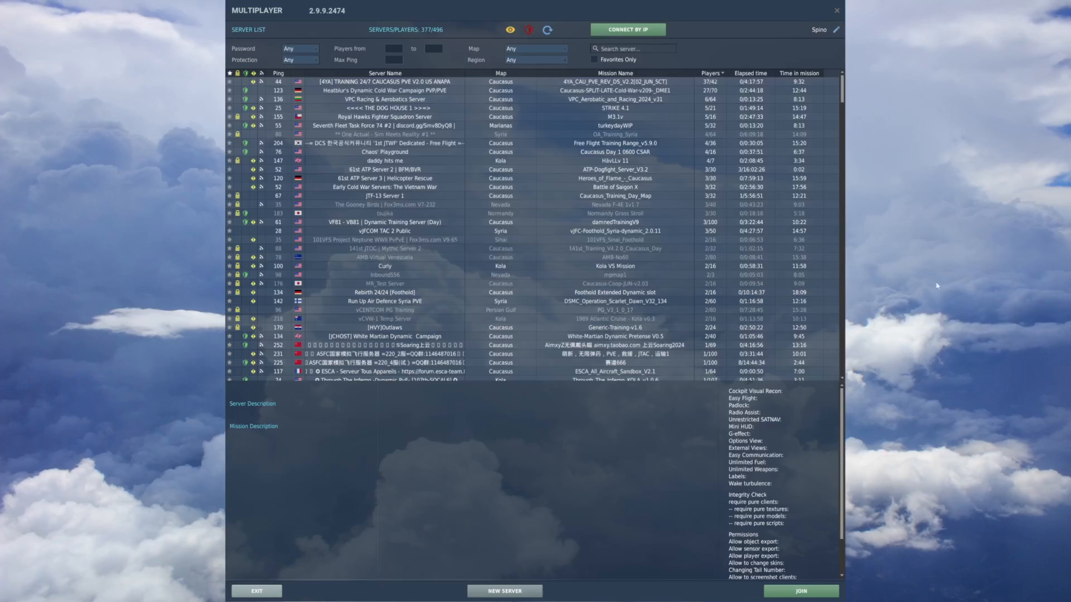
pyautogui.click(528, 30)
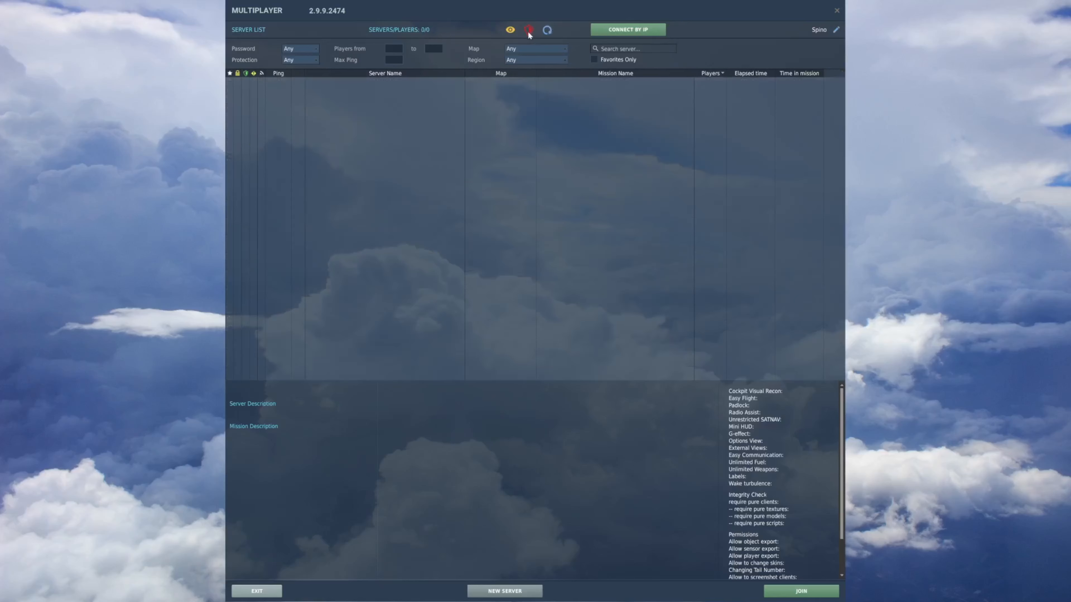
pyautogui.click(529, 29)
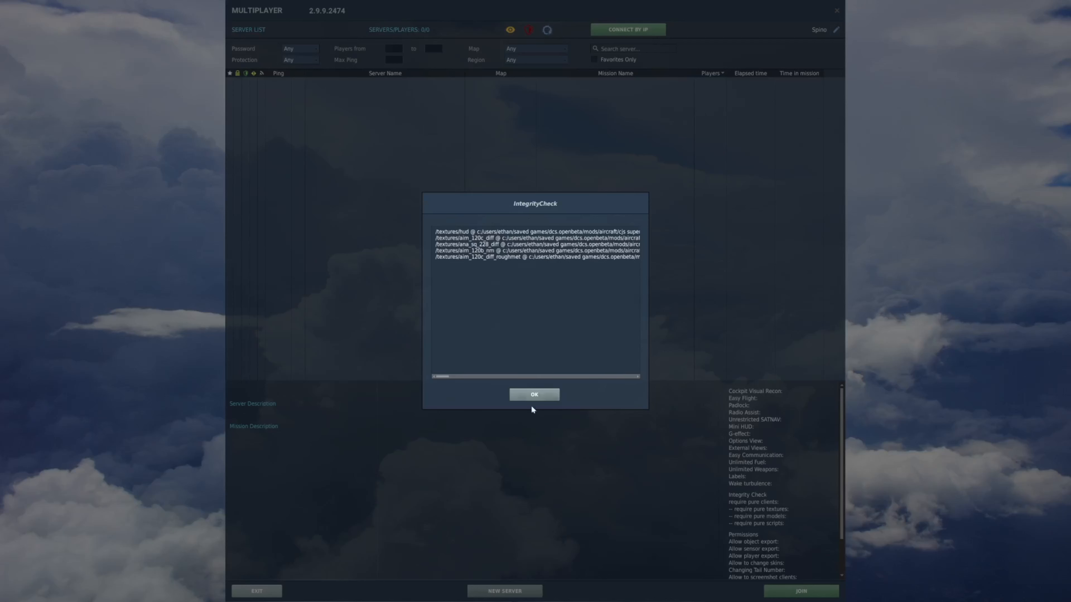
pyautogui.click(534, 394)
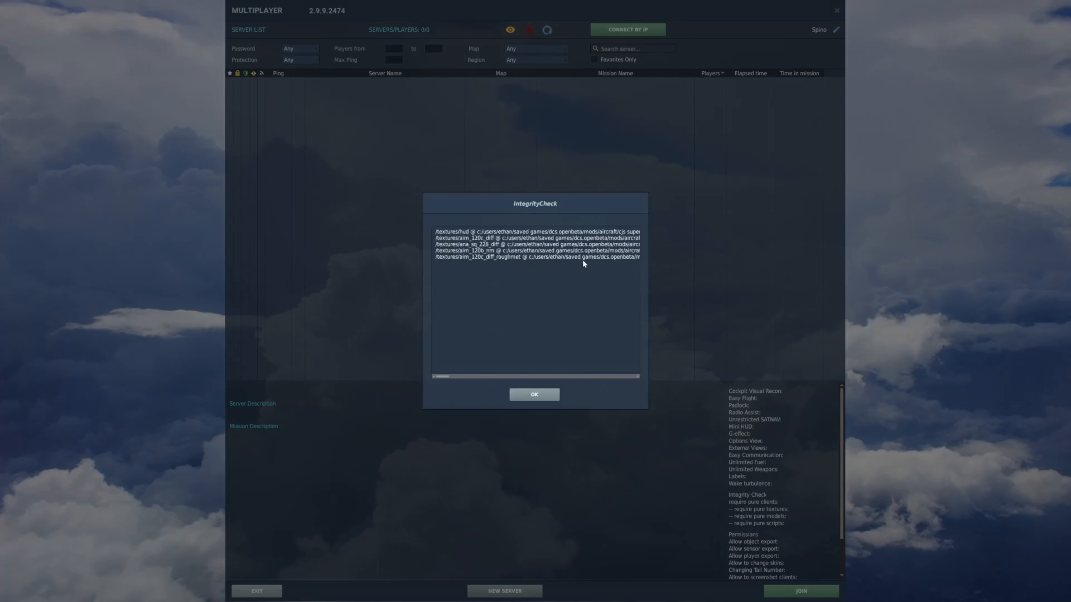
pyautogui.moveTo(535, 278)
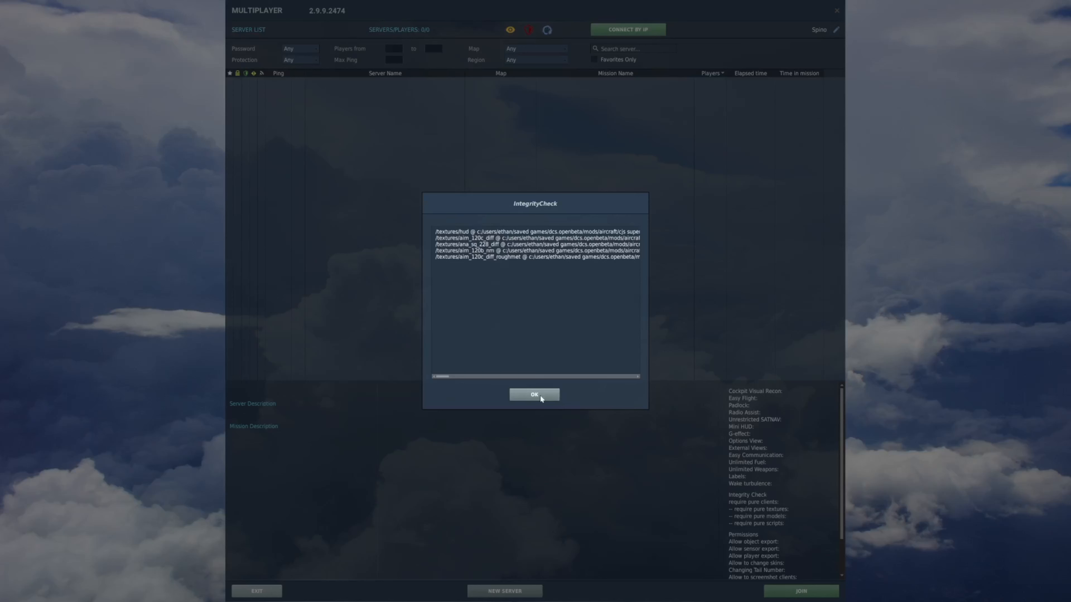
pyautogui.click(534, 395)
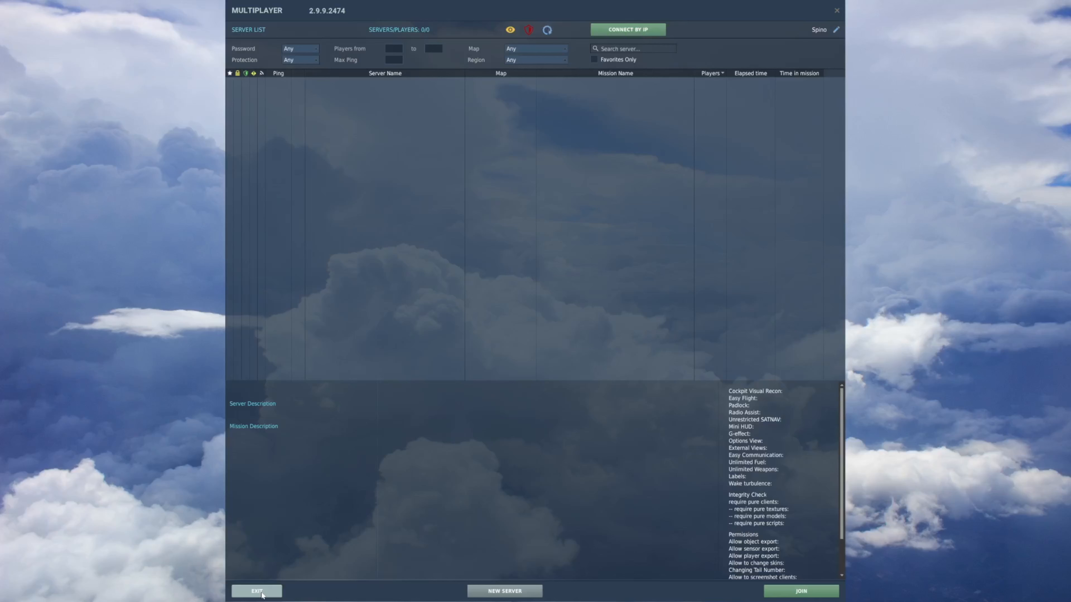
pyautogui.moveTo(529, 30)
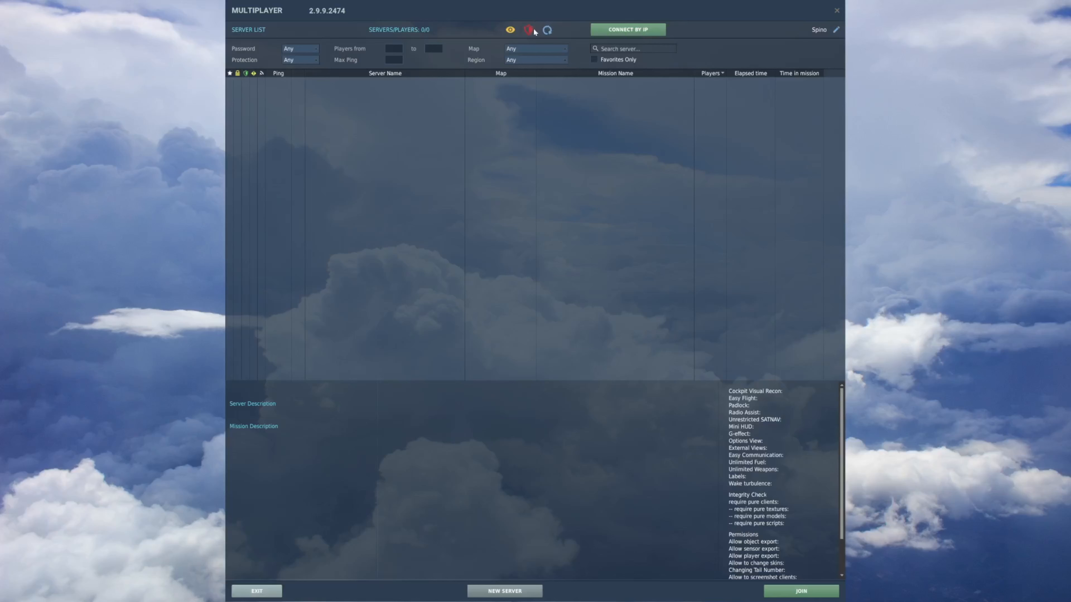
pyautogui.click(530, 29)
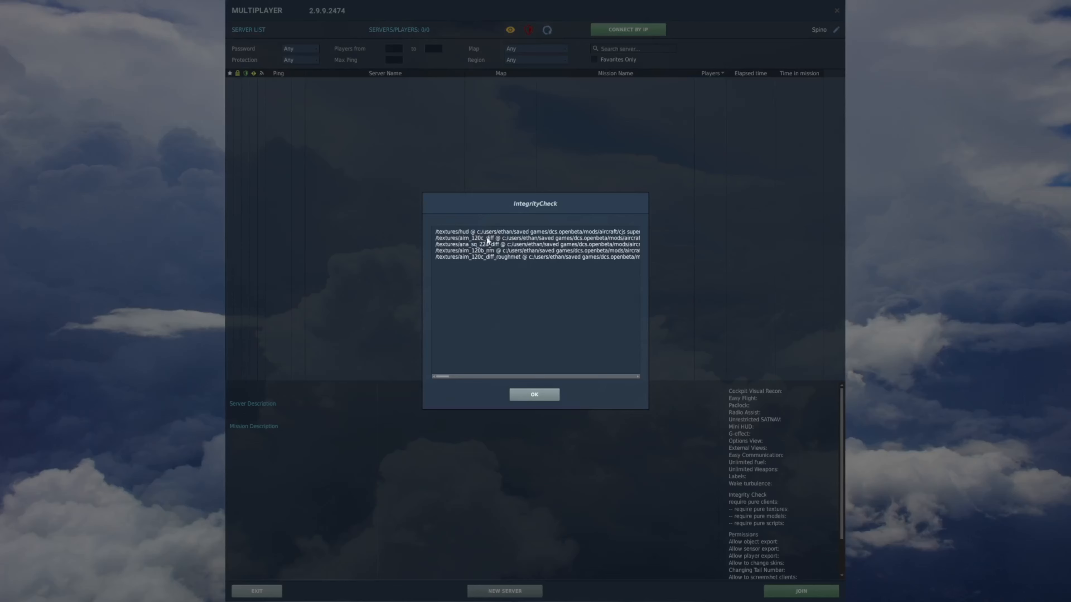
pyautogui.moveTo(452, 249)
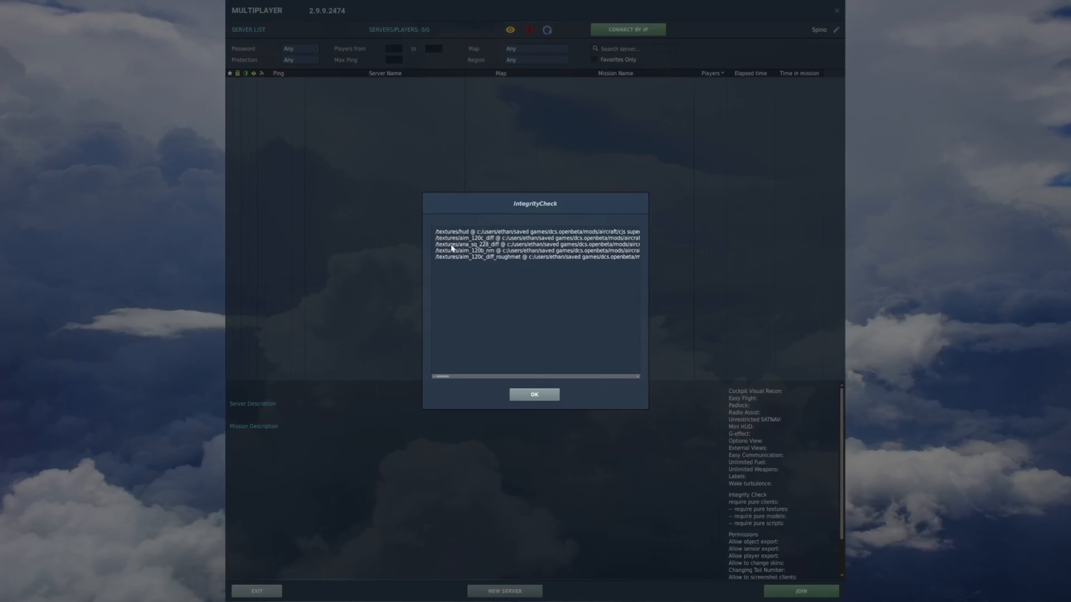
pyautogui.moveTo(511, 245)
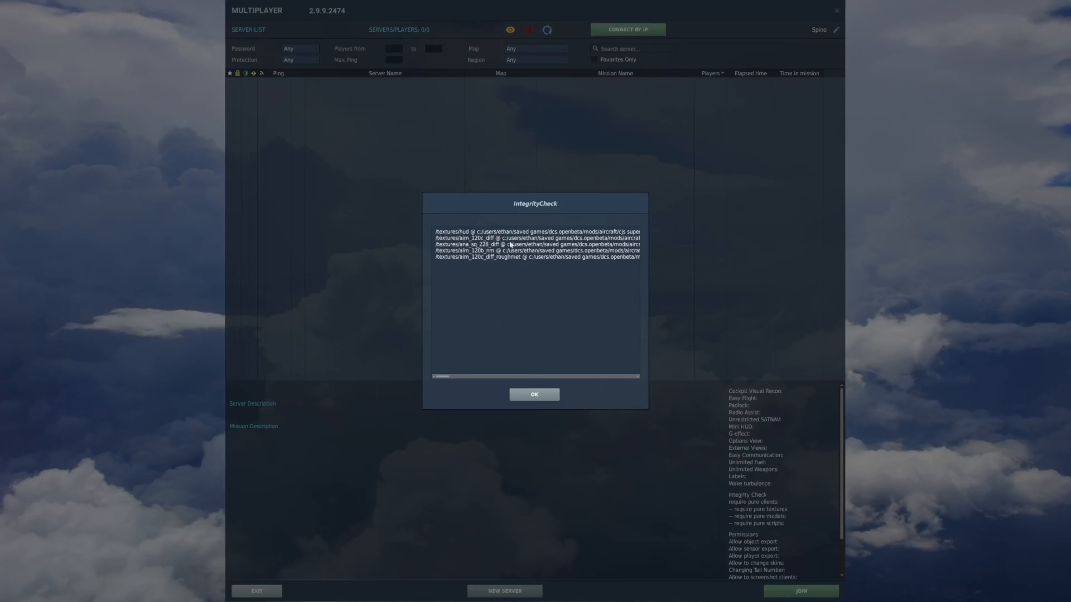
pyautogui.moveTo(667, 74)
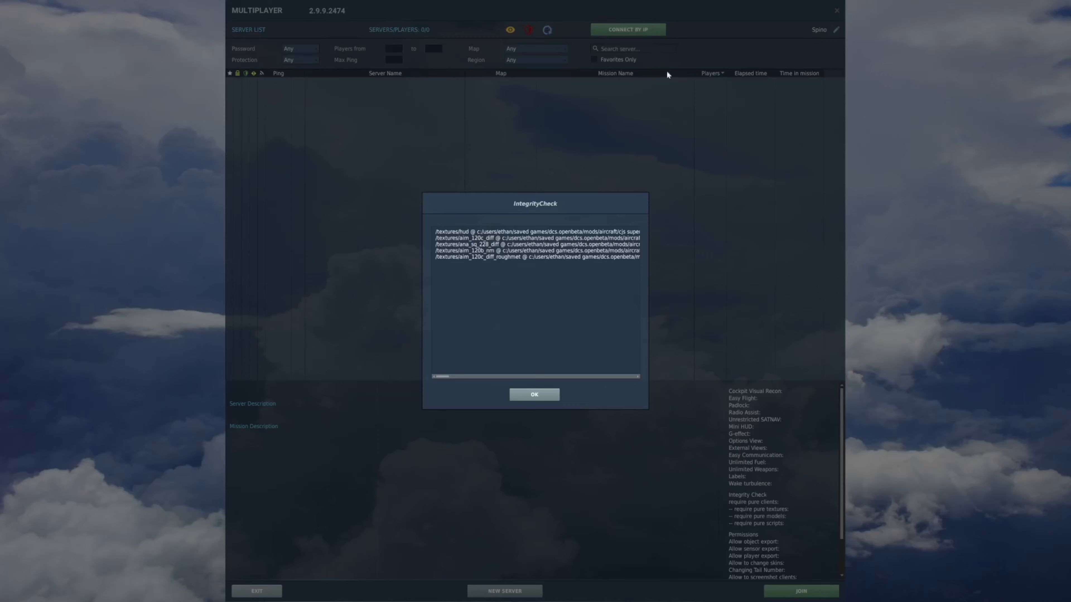
# - Exit multiplayer, enter the mission editor and select the first aircraft group off the coast
pyautogui.click(535, 395)
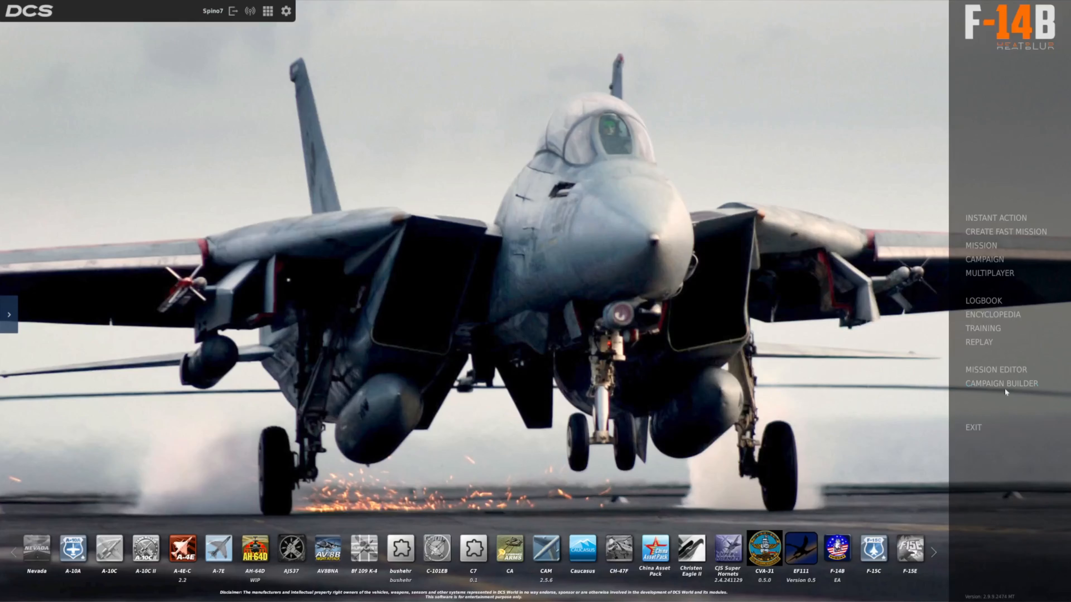
pyautogui.moveTo(813, 466)
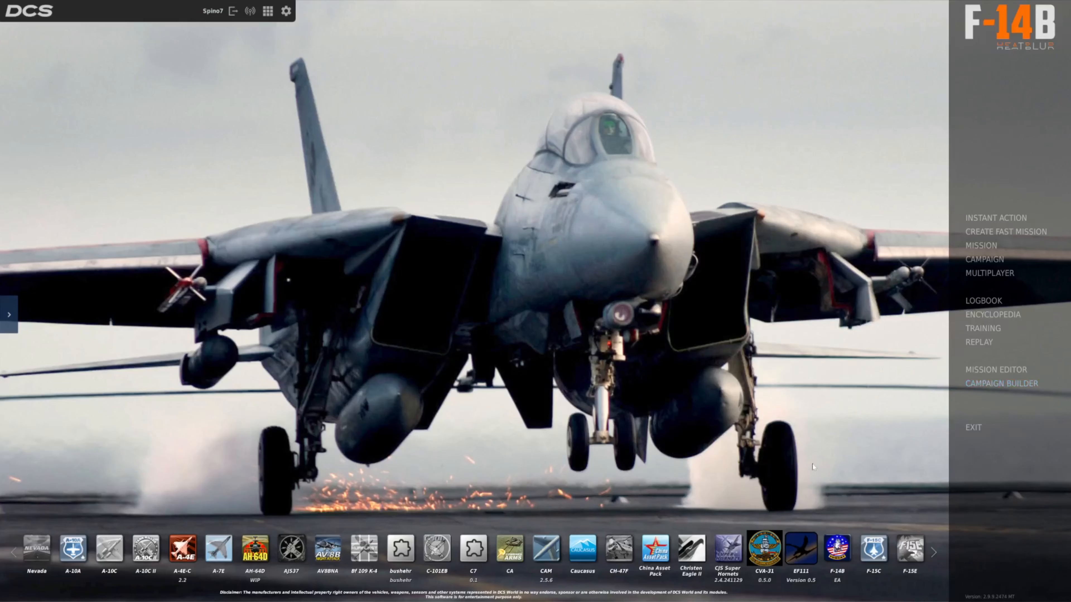
pyautogui.click(995, 370)
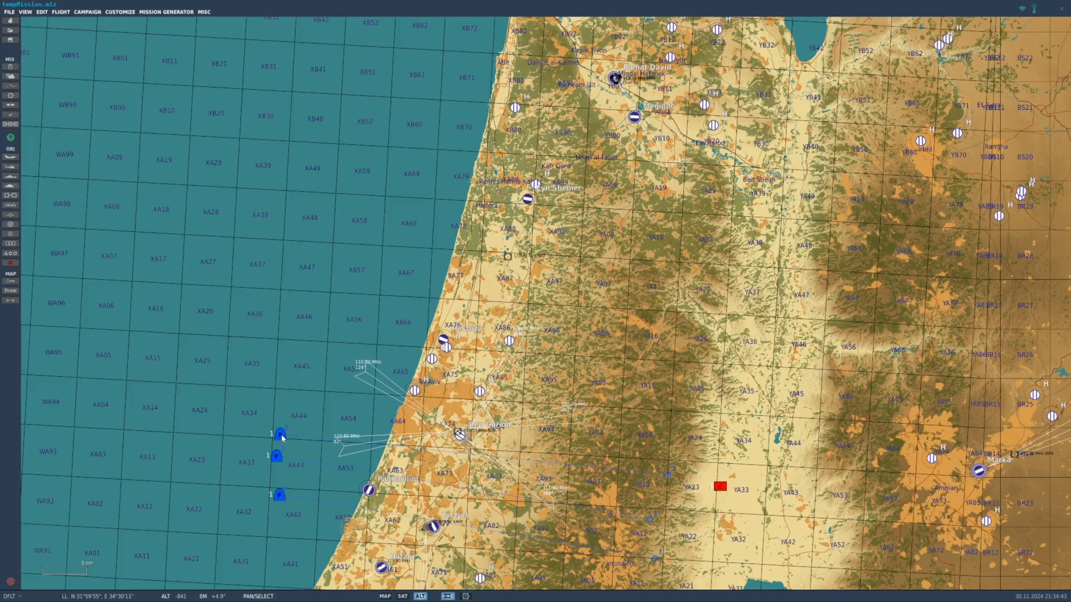
pyautogui.click(280, 436)
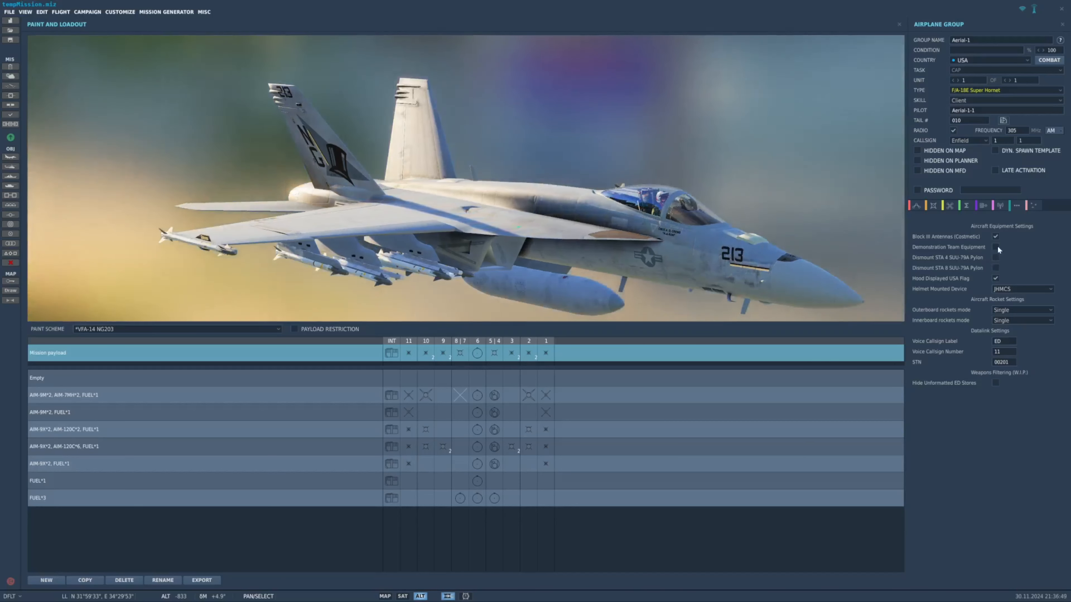
# - Tick Demonstration Team Equipment on the F/A-18E, untick it, and inspect the preview
pyautogui.click(997, 247)
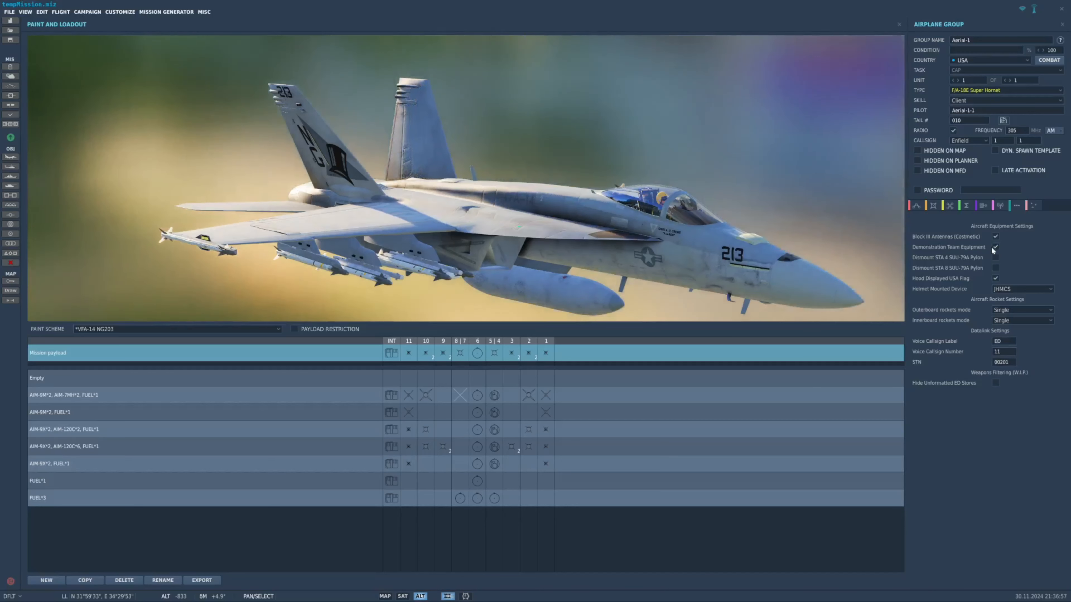
pyautogui.click(996, 247)
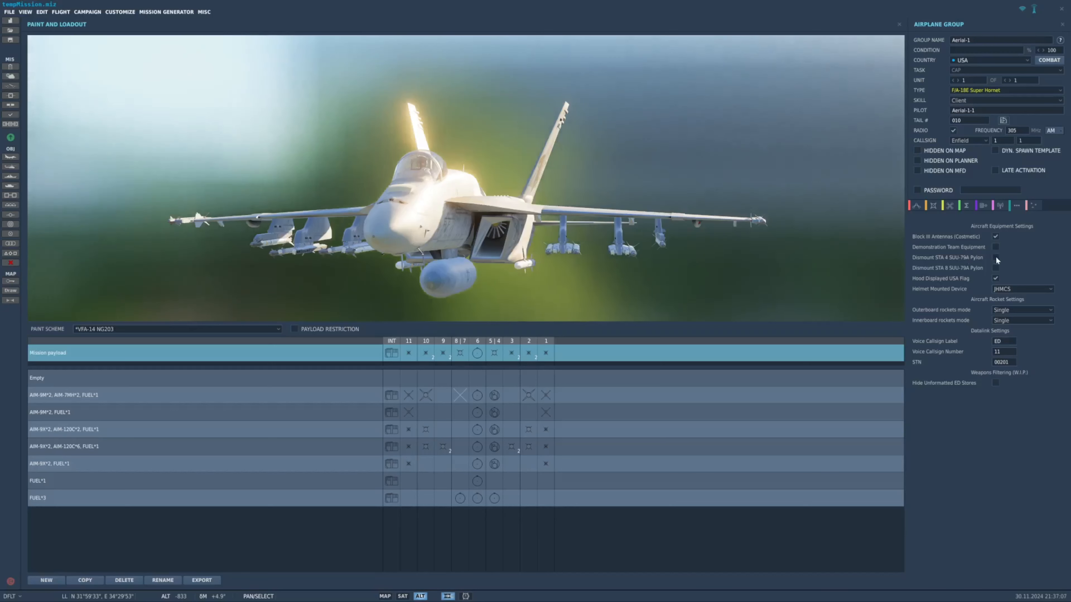
pyautogui.click(996, 258)
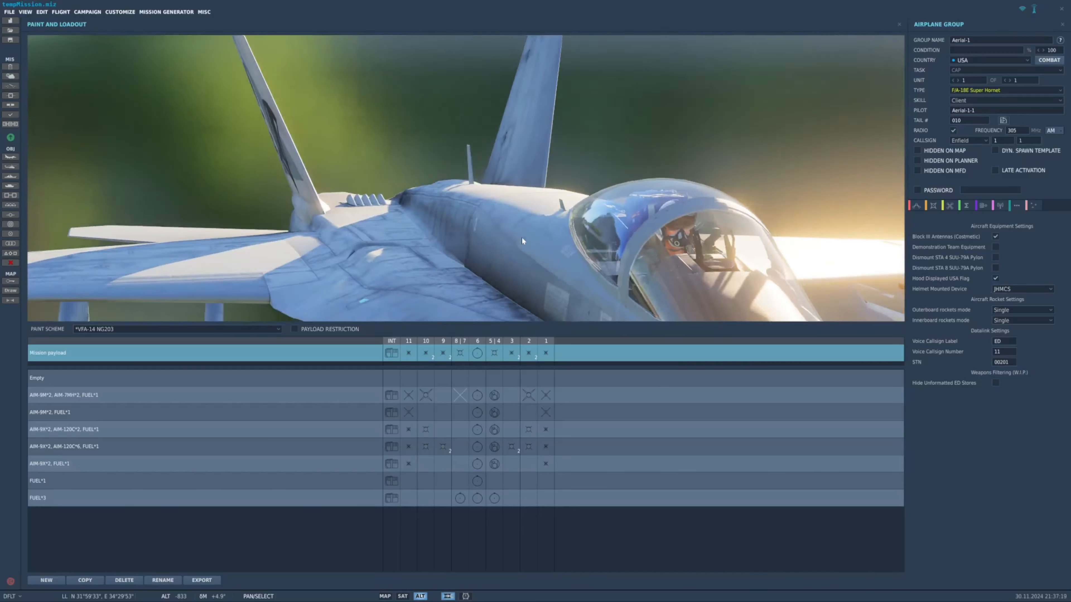
# - Set the helmet-mounted device to Not installed, then back to JHMCS
pyautogui.click(1023, 288)
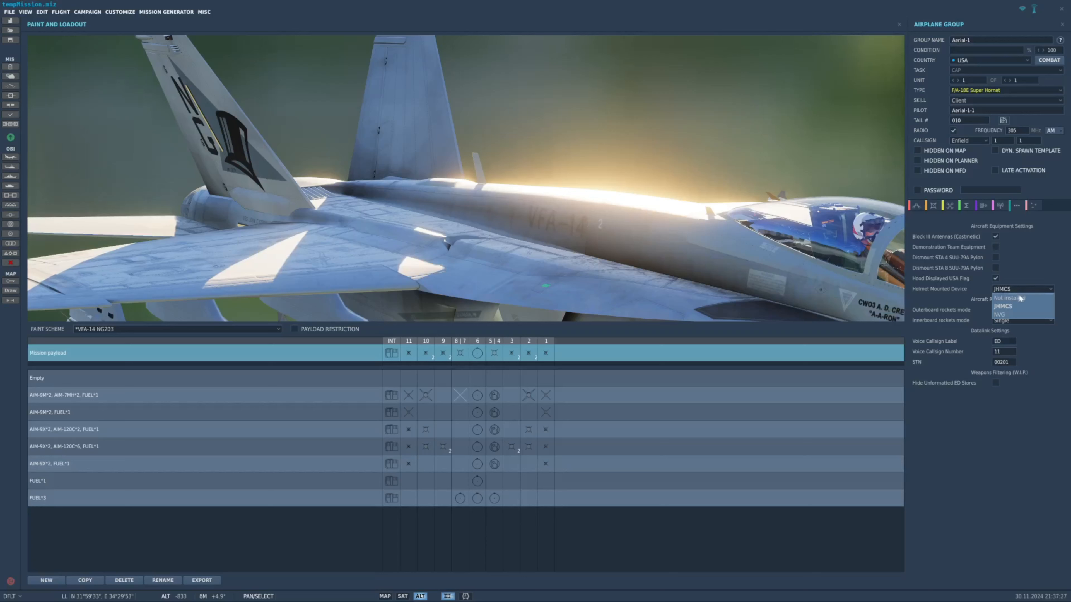
pyautogui.click(1019, 298)
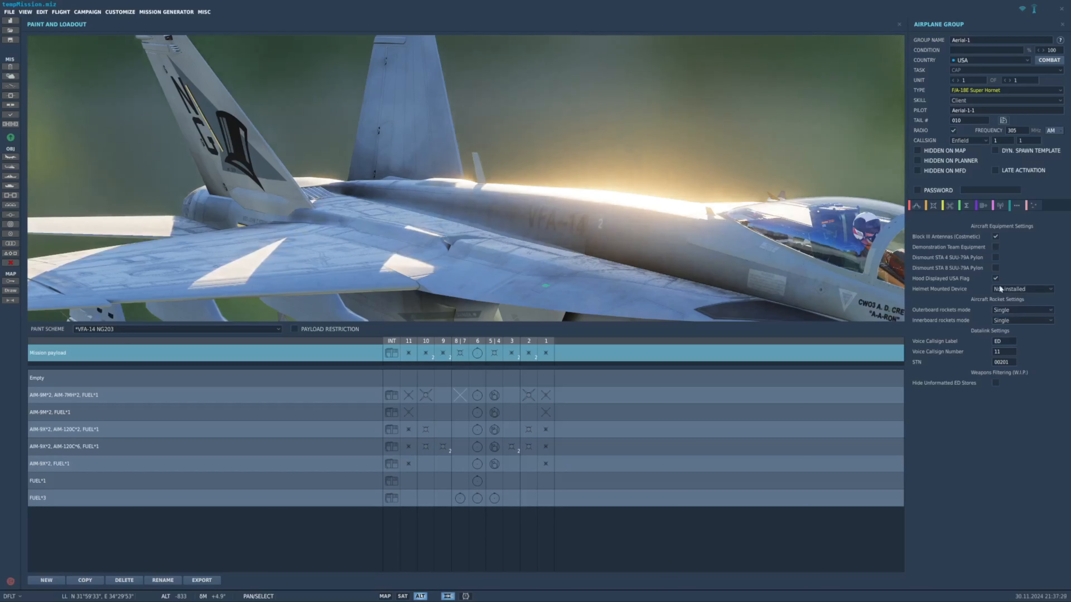
pyautogui.click(1023, 288)
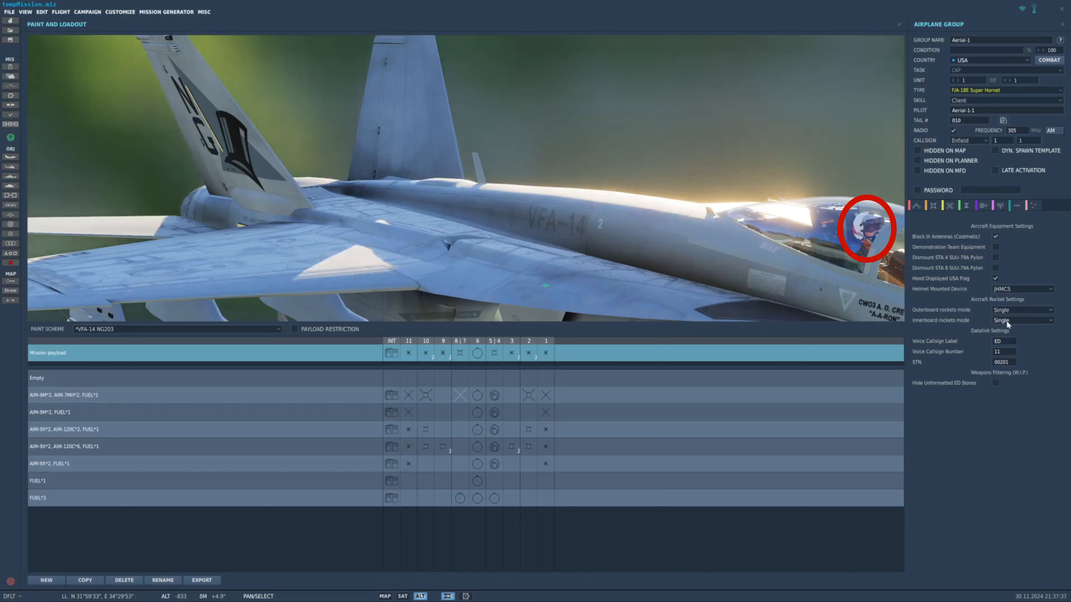
# - Keep single outboard rocket firing mode and switch to the group's route waypoints
pyautogui.click(1022, 321)
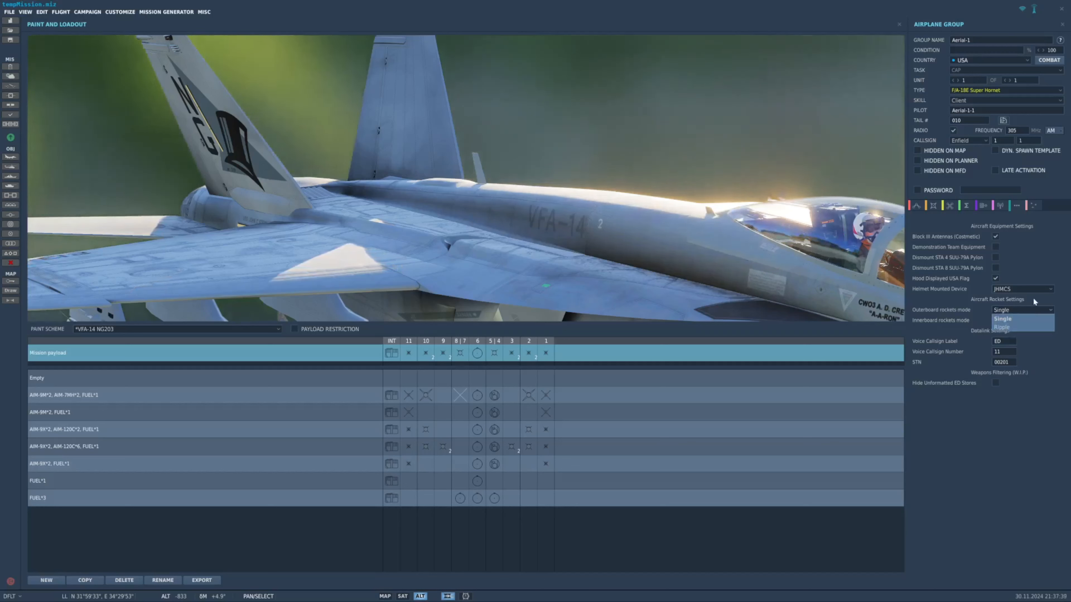
pyautogui.click(1001, 319)
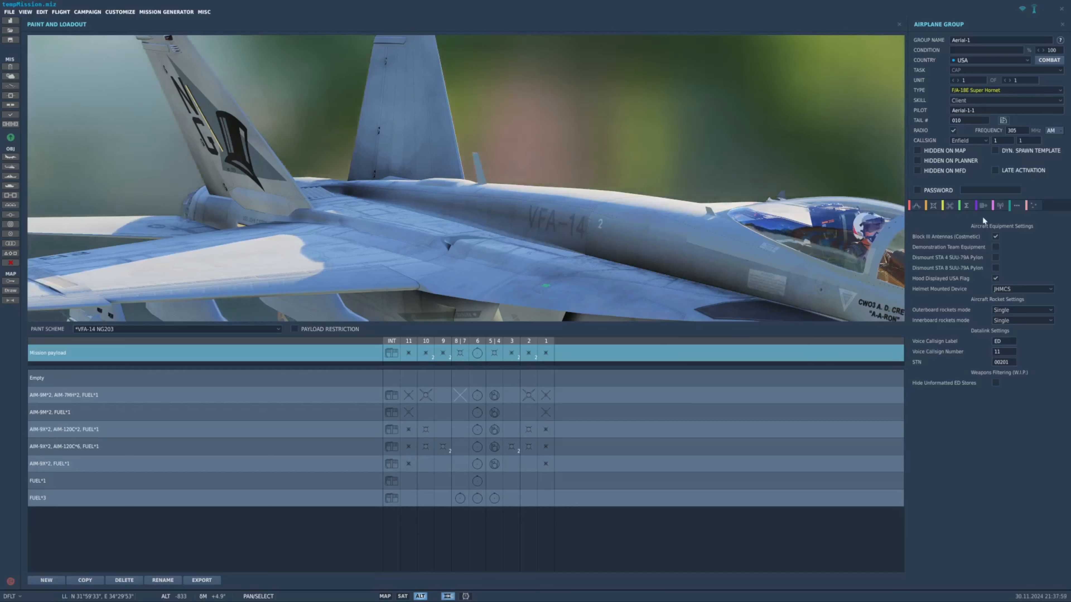
pyautogui.click(10, 274)
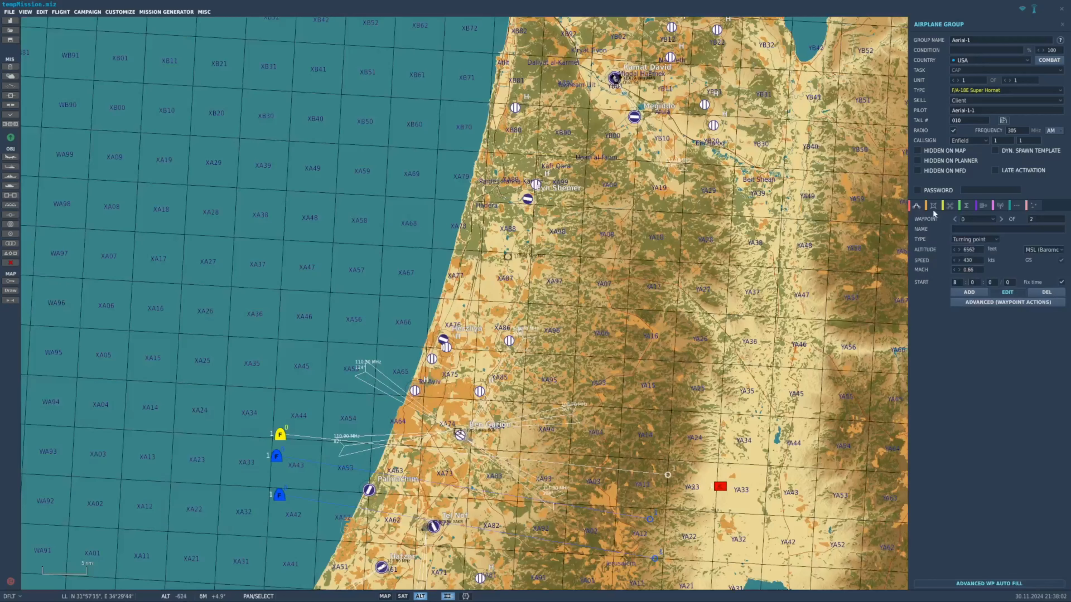
# - Select the second aircraft group, the F/A-18F Aerial-2, on the map
pyautogui.click(934, 206)
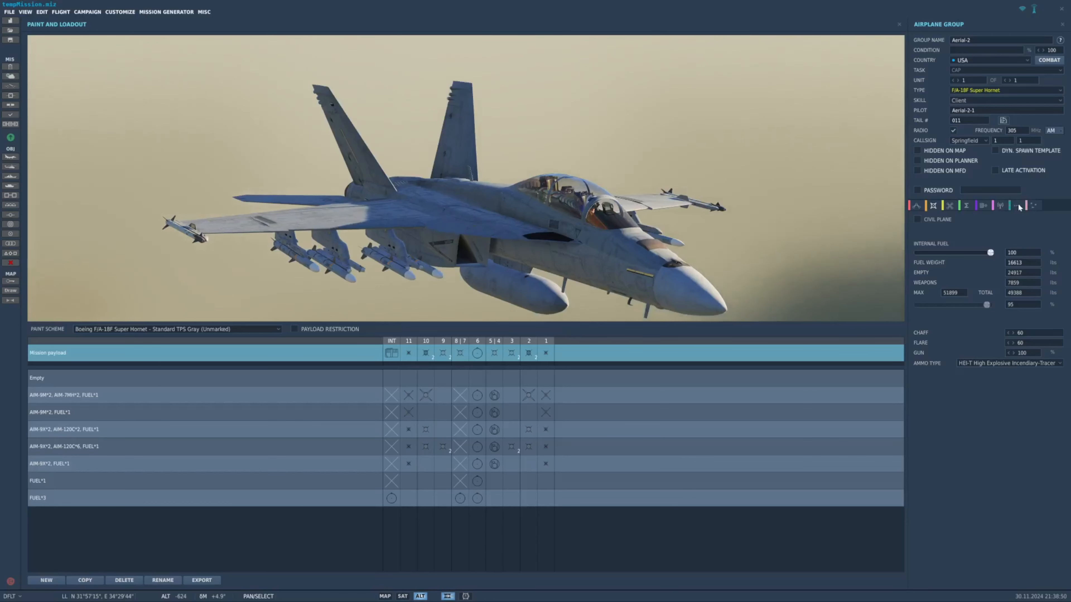
pyautogui.click(1033, 205)
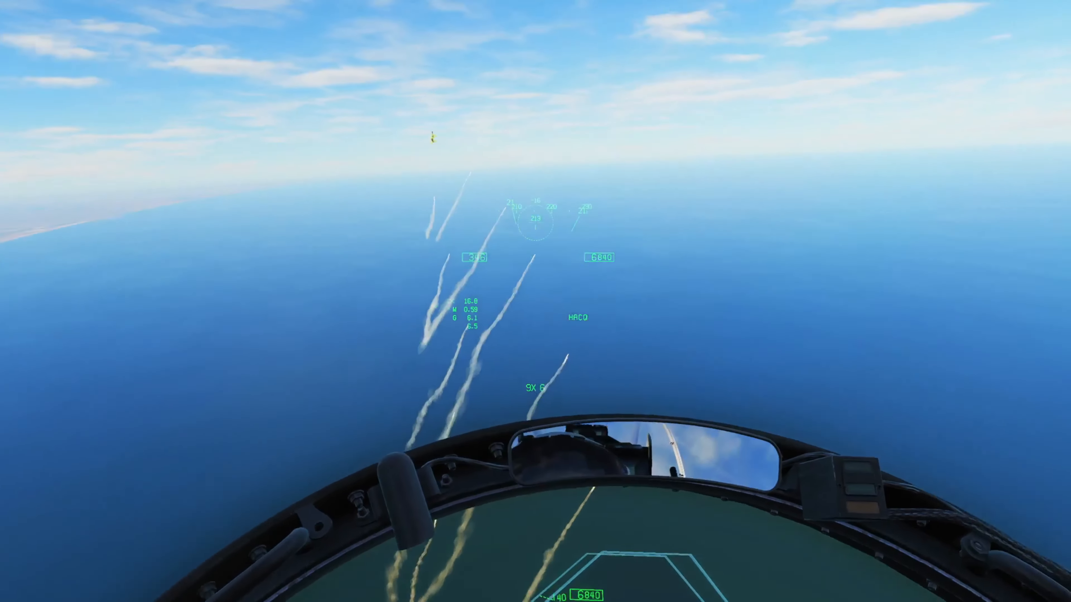
pyautogui.moveTo(535, 301)
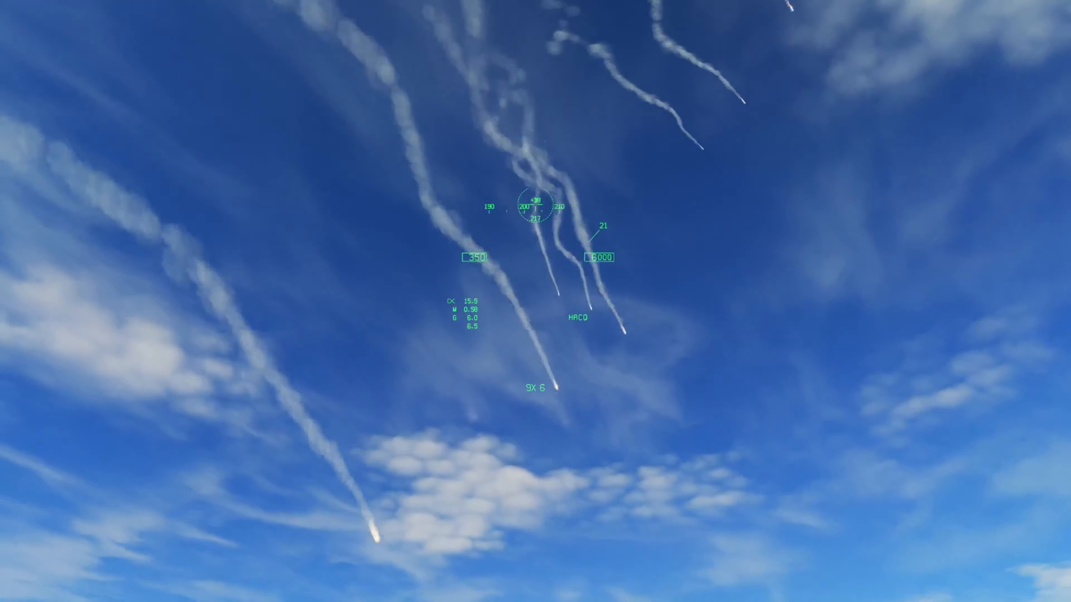